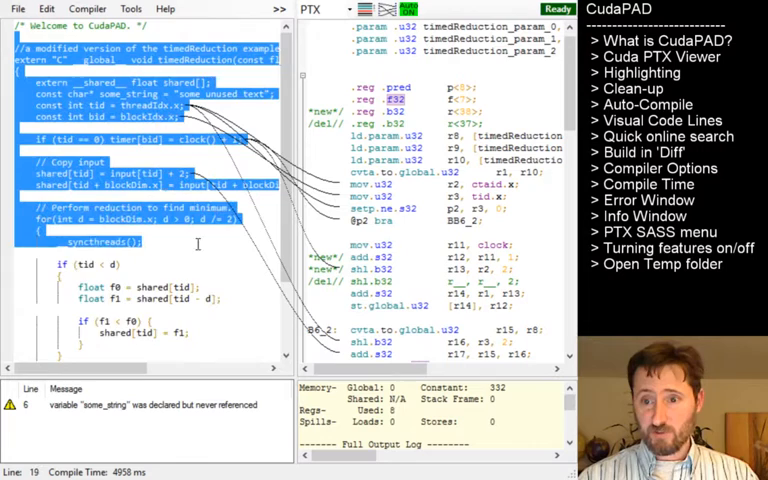
Switch the timedReduction output pane from PTX to SASS assembly
scroll(down, 3)
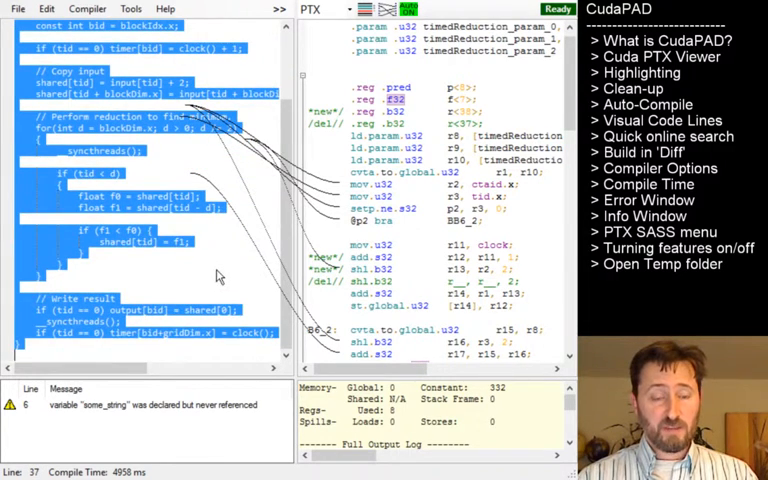
scroll(up, 3)
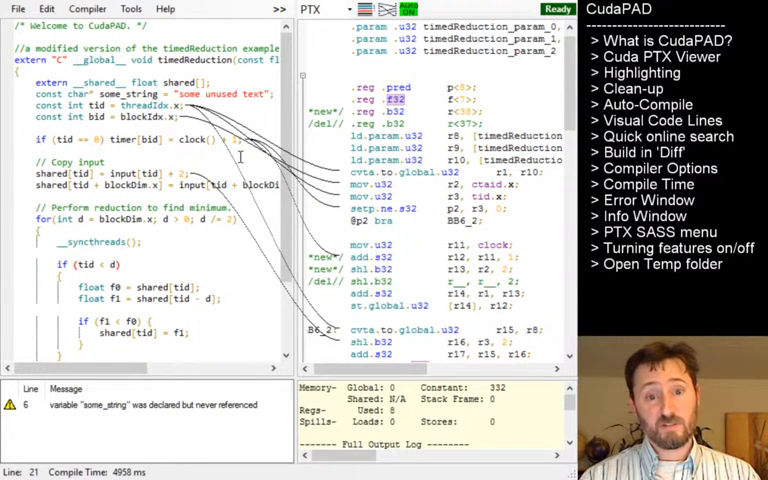
click(115, 264)
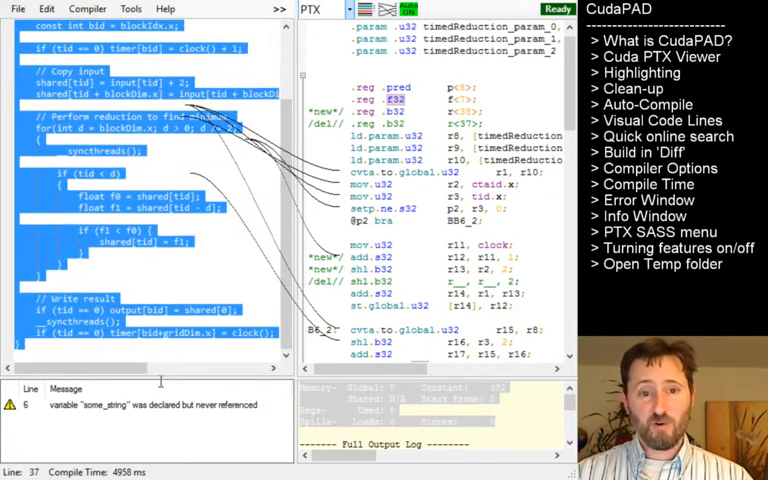
mouse_move(184, 340)
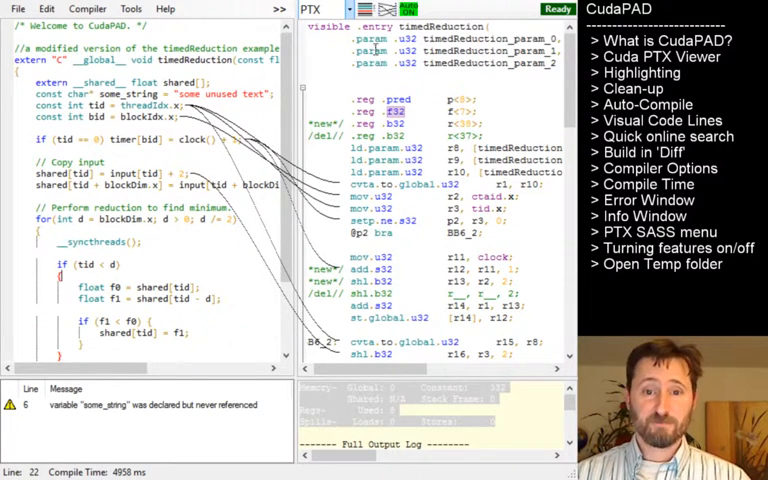
click(115, 116)
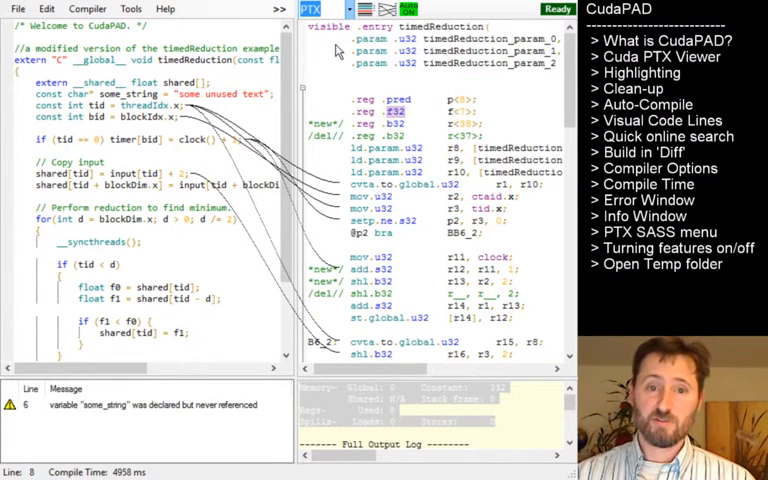
click(315, 9)
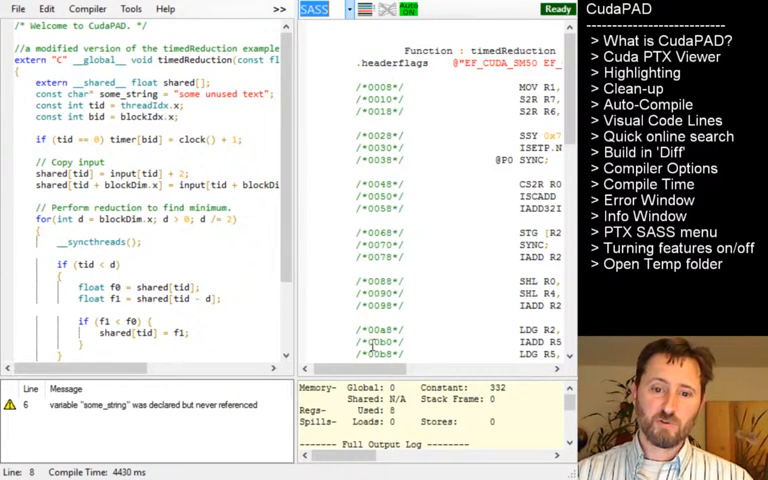
scroll(right, 3)
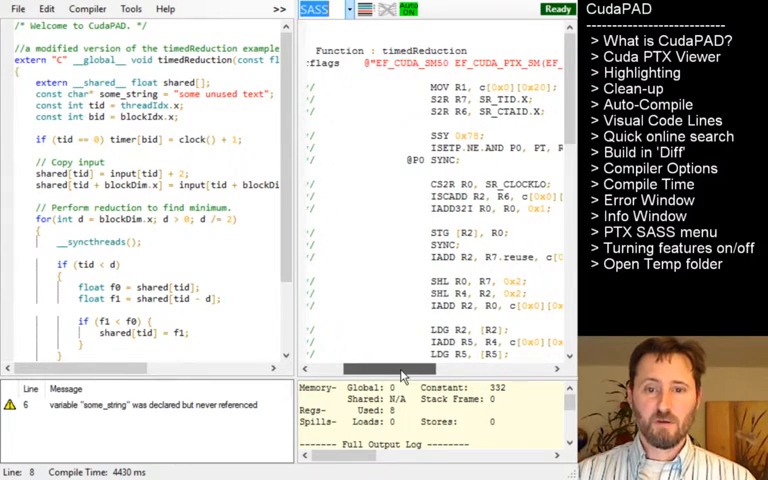
scroll(down, 3)
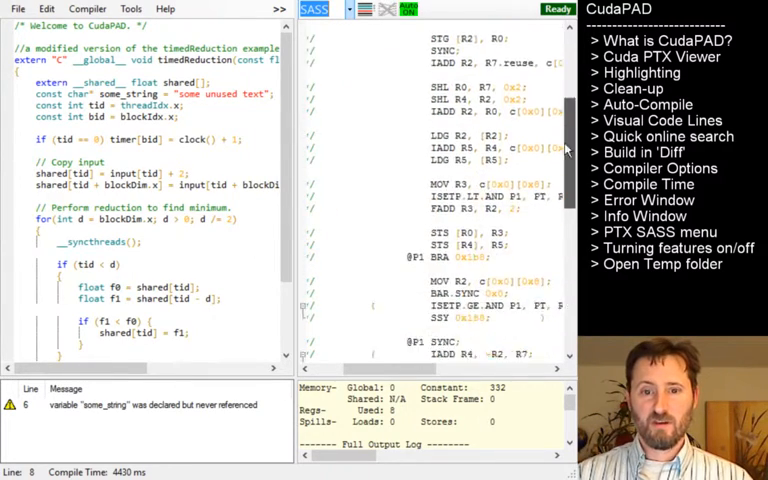
scroll(up, 3)
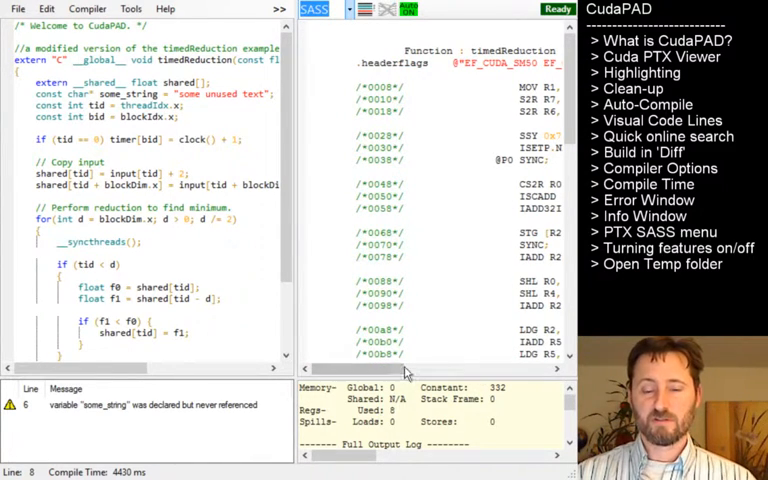
scroll(right, 3)
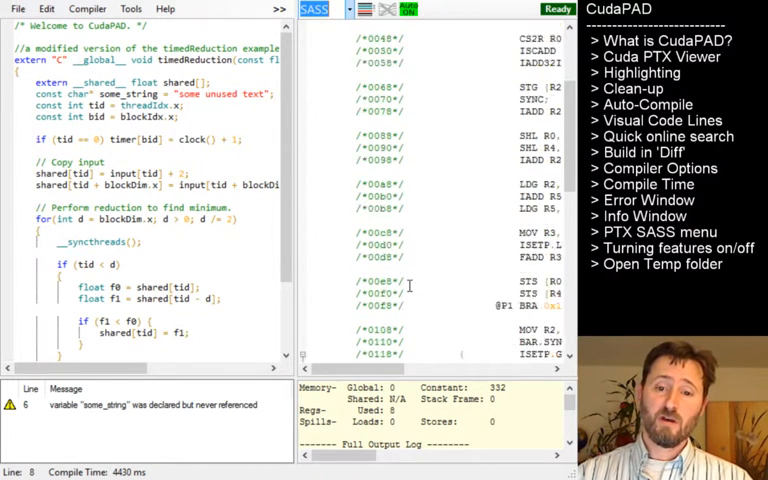
scroll(up, 3)
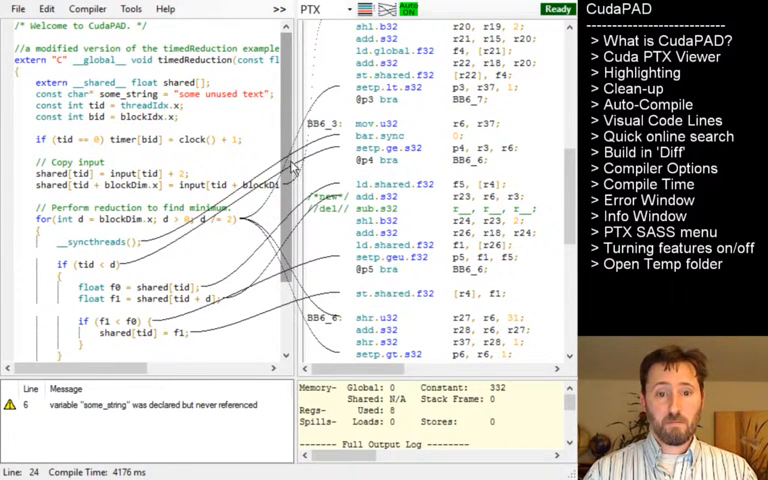
scroll(down, 3)
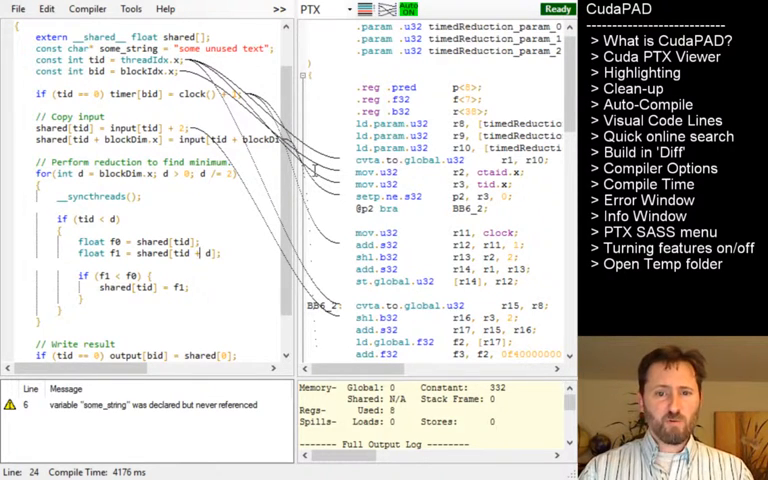
scroll(down, 3)
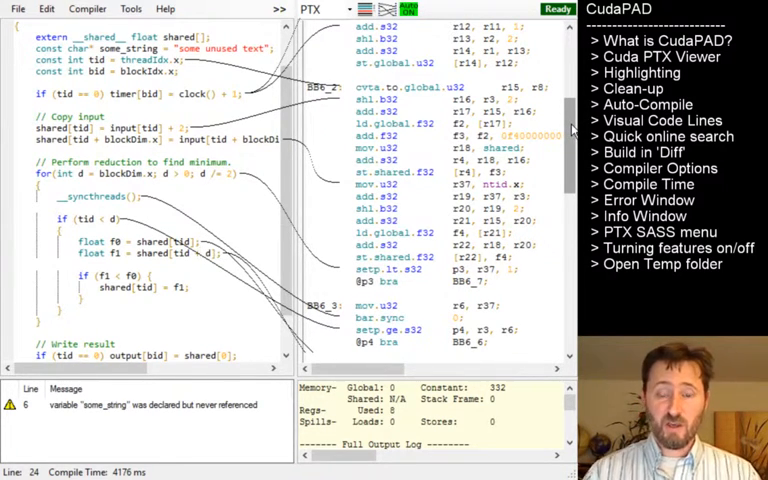
scroll(down, 3)
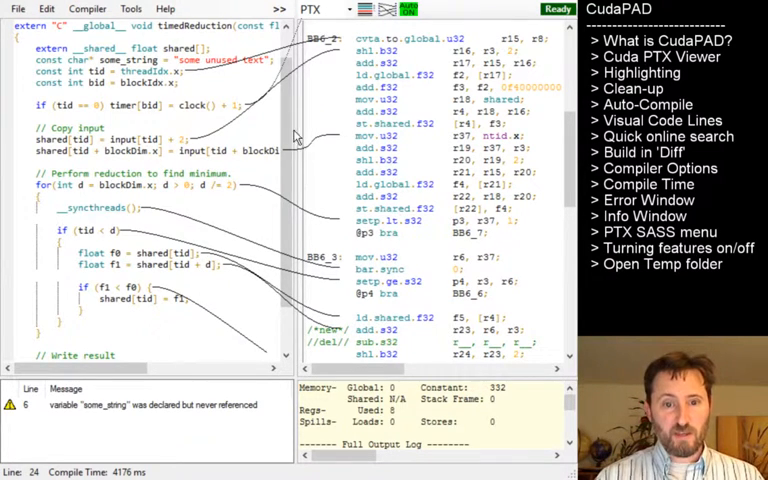
Scroll the editor back to the top, bringing the timer line's '+ 1' into view
scroll(down, 3)
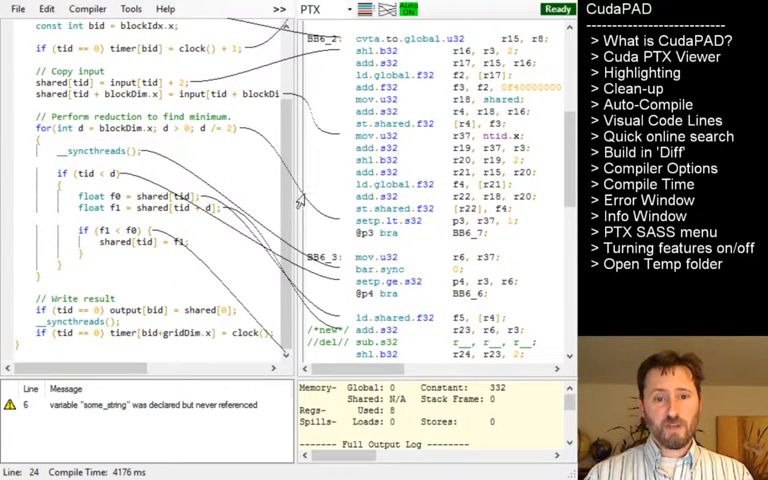
scroll(up, 3)
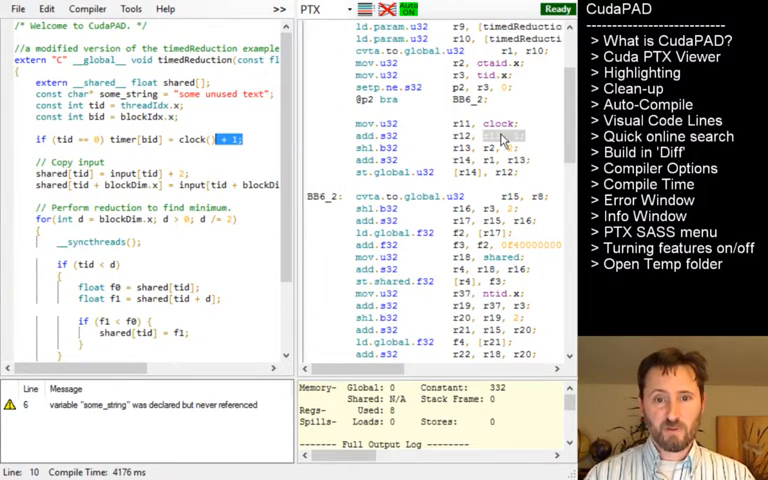
scroll(down, 3)
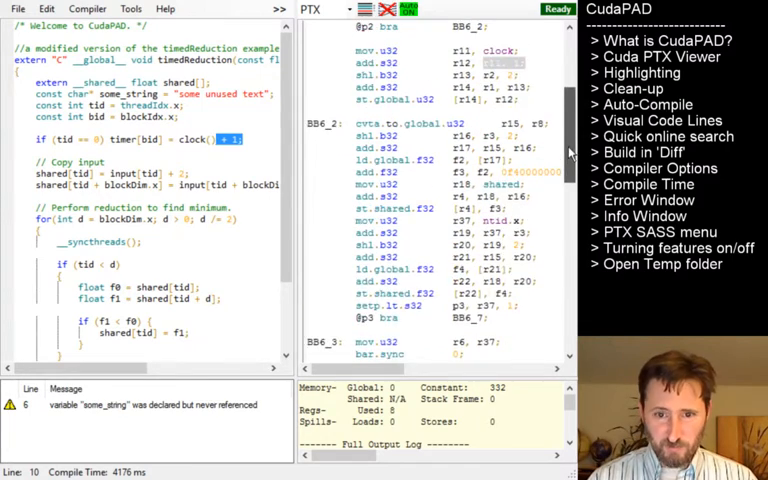
scroll(down, 3)
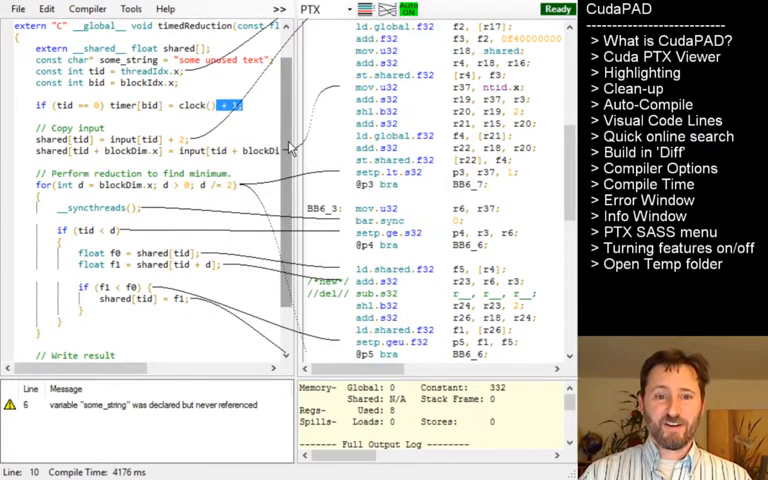
scroll(down, 3)
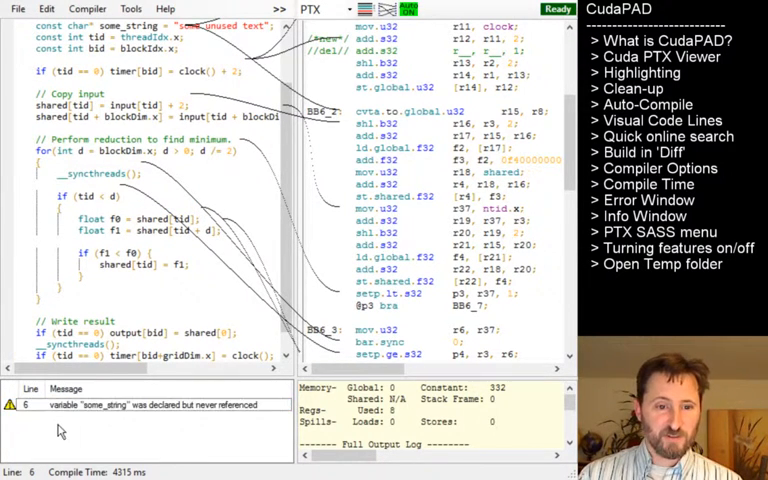
Jump to the unused some_string declaration from its Error Window warning
click(150, 404)
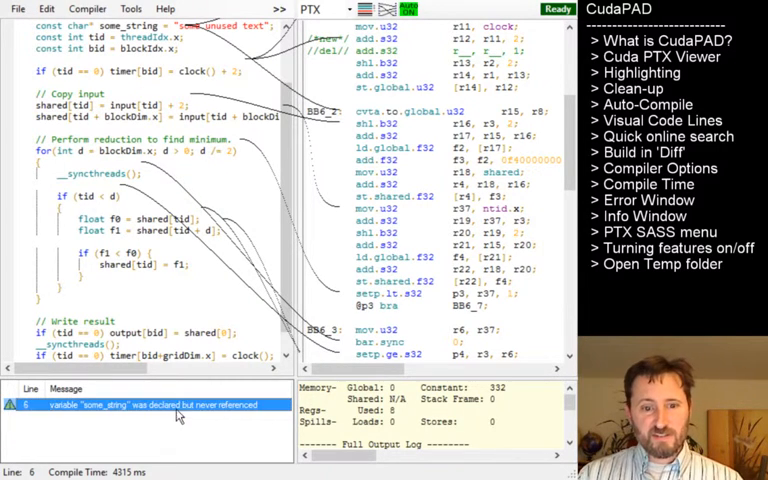
mouse_move(208, 440)
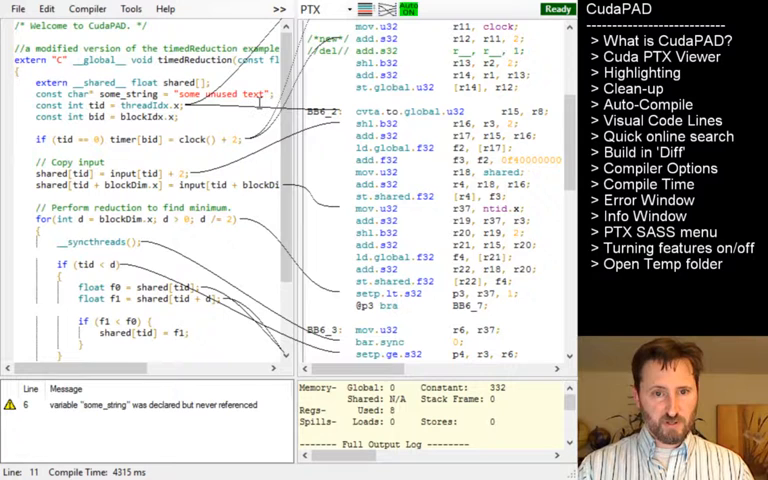
scroll(down, 3)
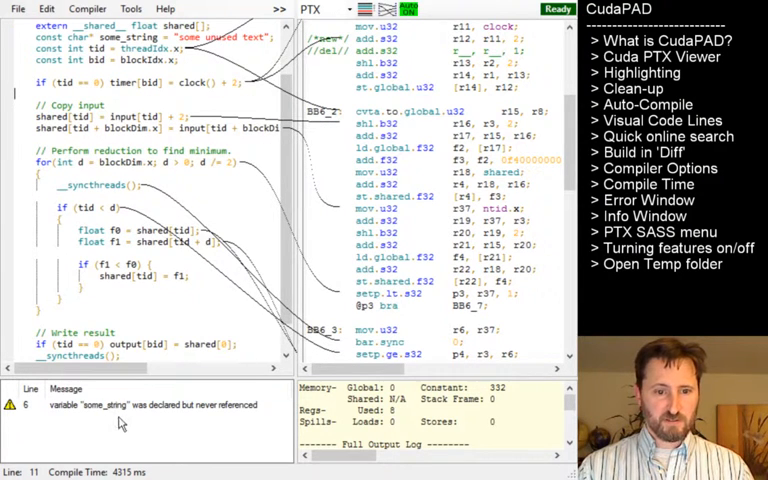
Type 'asdf' into the kernel source to trigger an auto-compile
text(asdf)
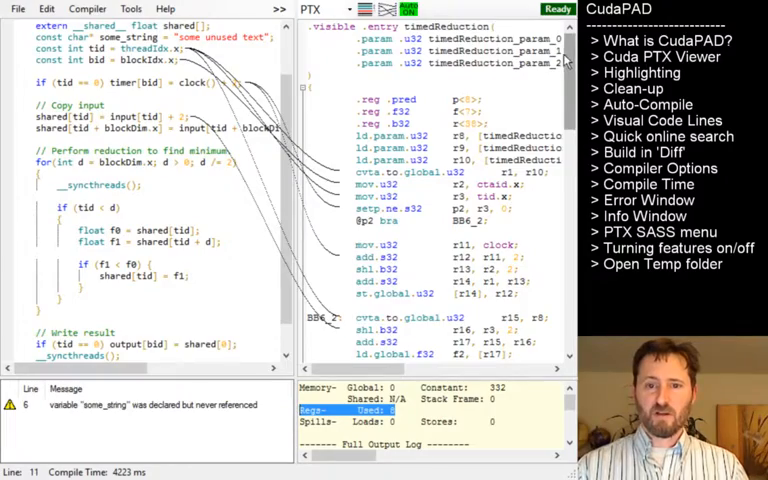
scroll(down, 3)
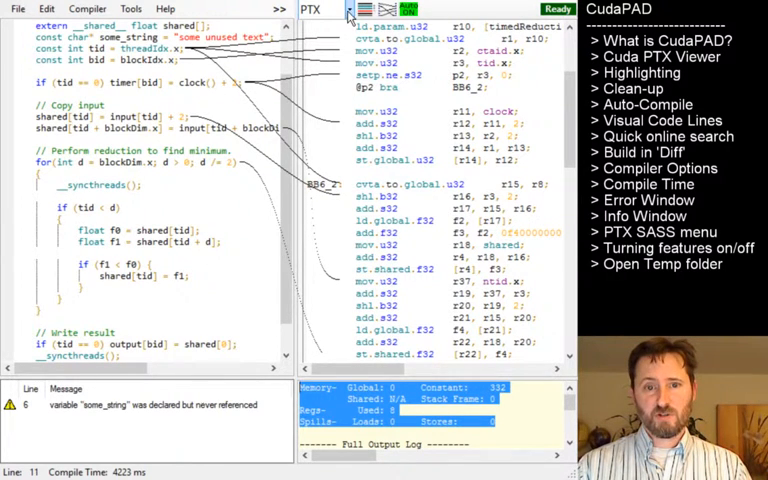
Toggle Auto-compile to OFF on the PTX toolbar
click(310, 9)
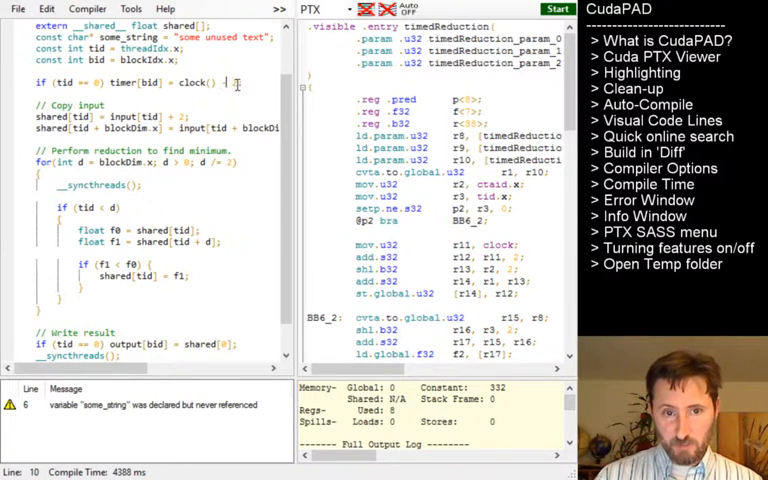
Edit the timer line to clock() - 2 + 1 and compile manually with Start
text(- 2 + 2;)
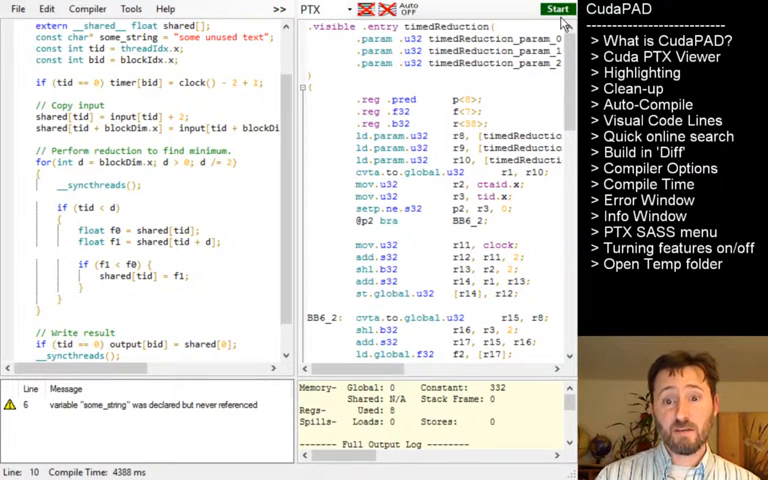
click(557, 9)
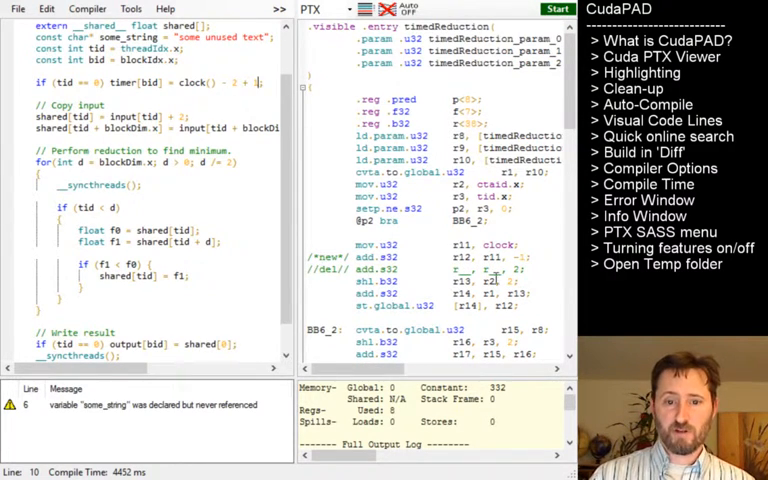
scroll(down, 3)
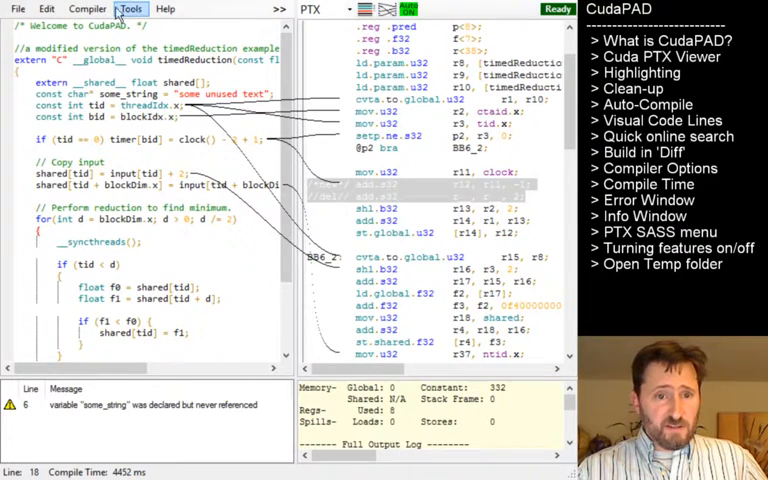
Build for the sm_13 target and scroll through the all-deleted PTX output
click(88, 9)
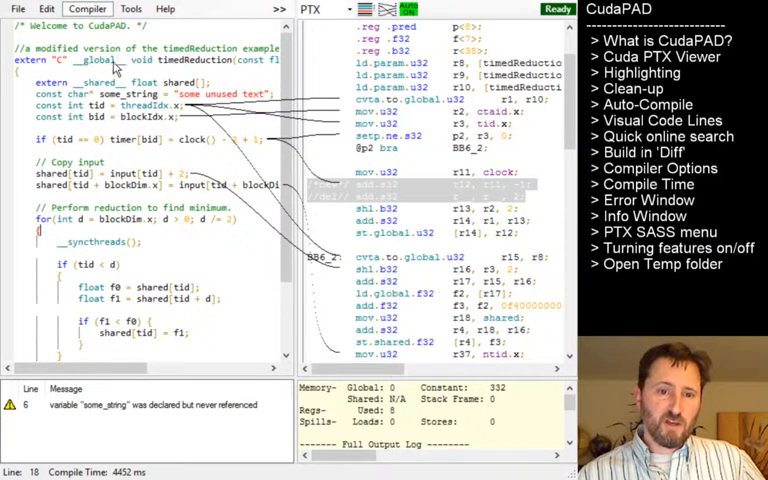
mouse_move(222, 110)
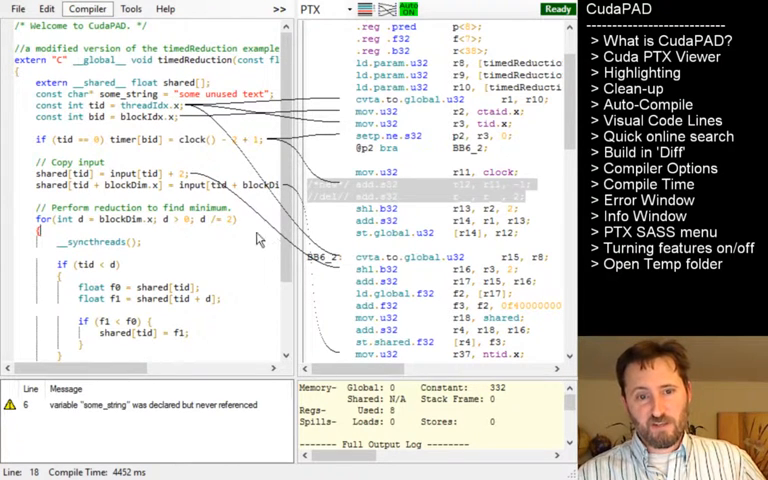
mouse_move(280, 318)
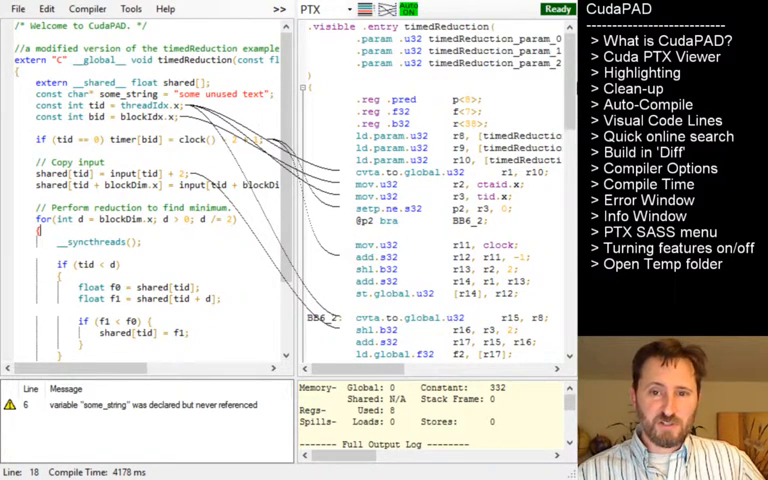
scroll(down, 3)
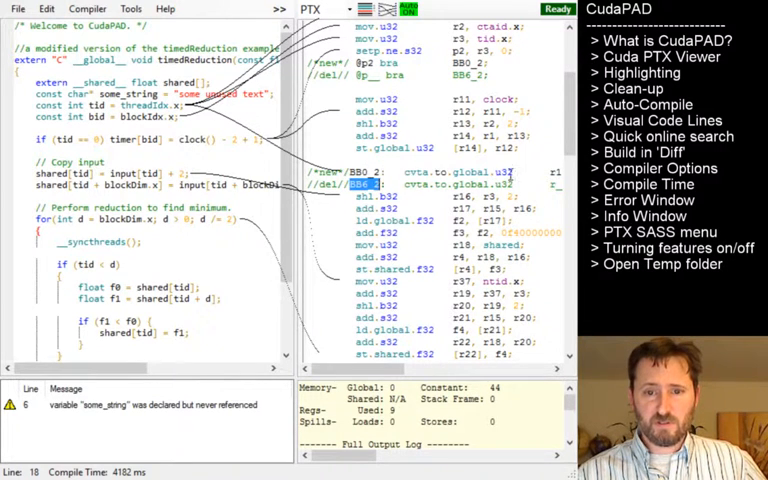
scroll(down, 3)
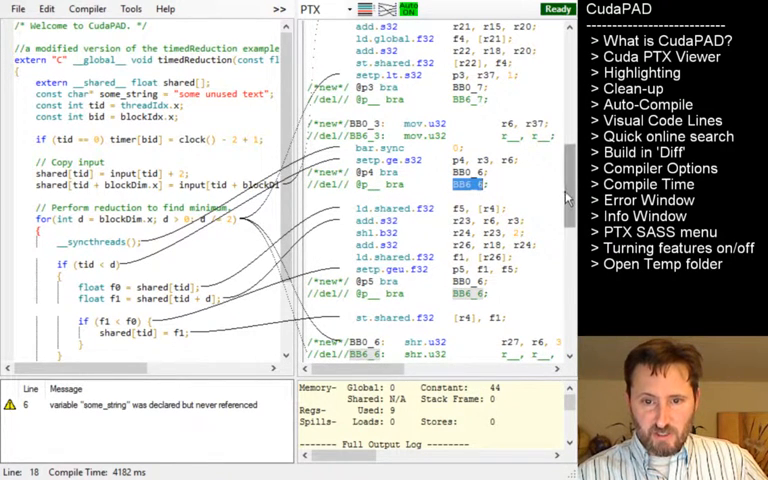
scroll(down, 3)
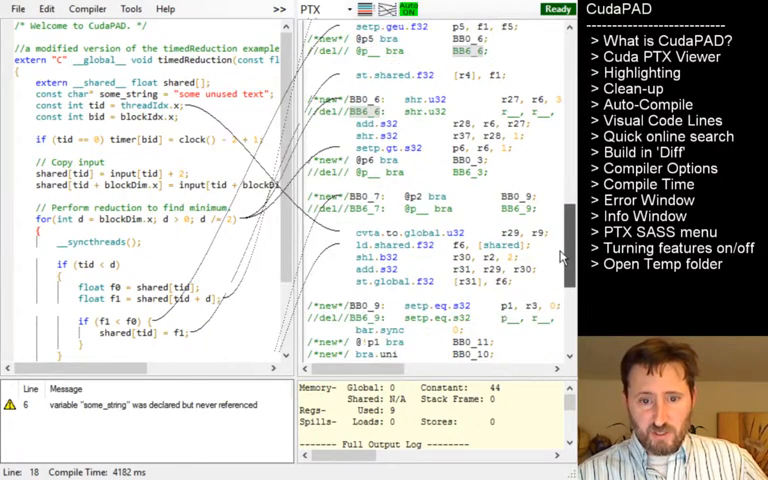
scroll(down, 3)
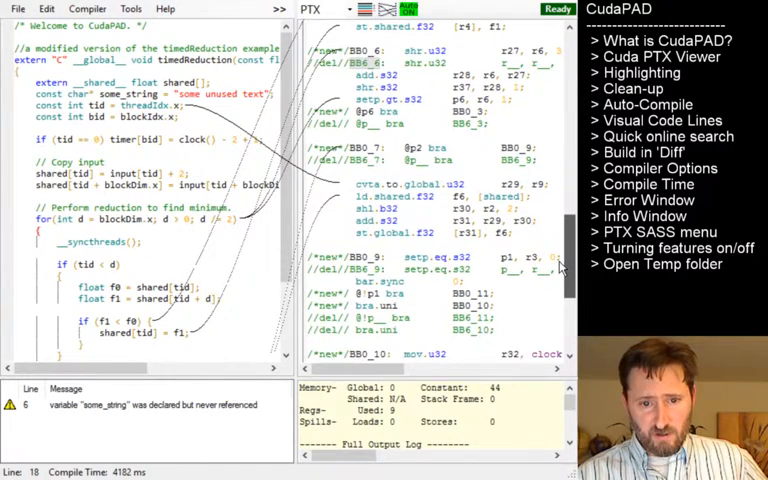
scroll(down, 3)
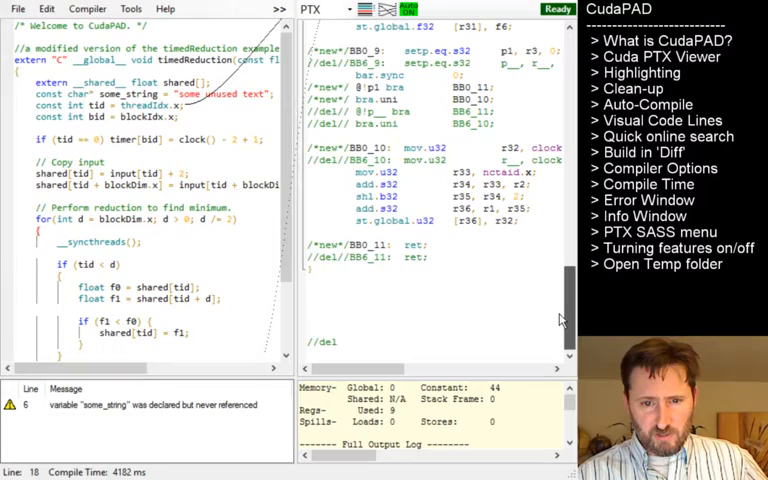
scroll(up, 3)
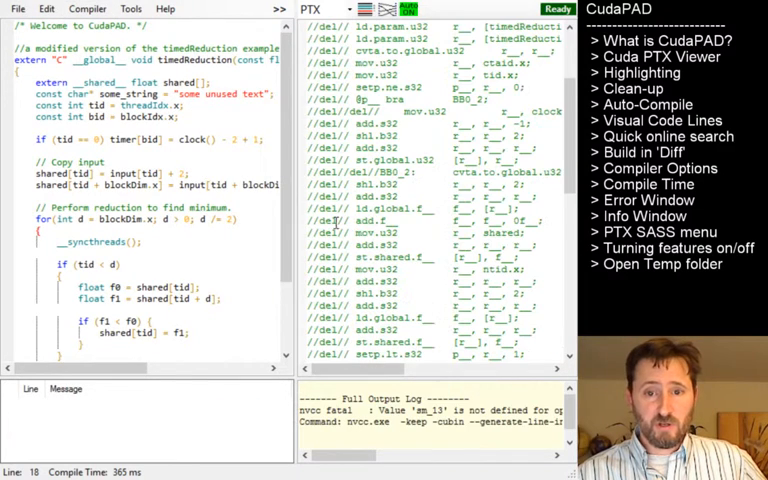
Scroll the PTX listing through the deleted BB6_7 to BB6_10 blocks
scroll(up, 3)
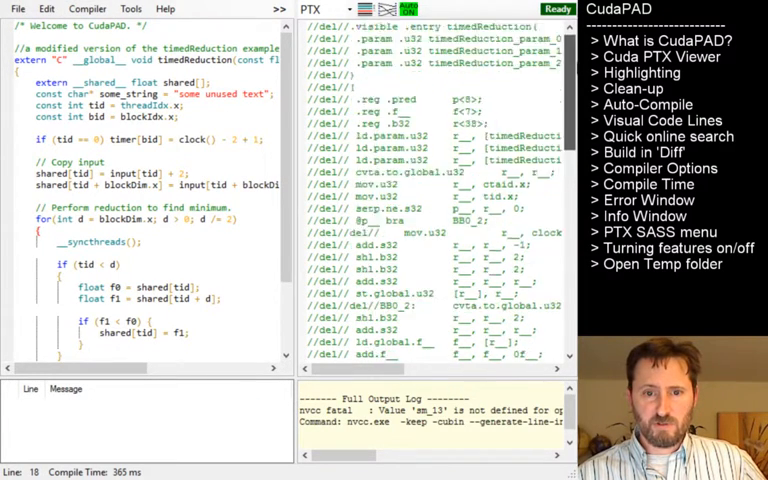
scroll(down, 3)
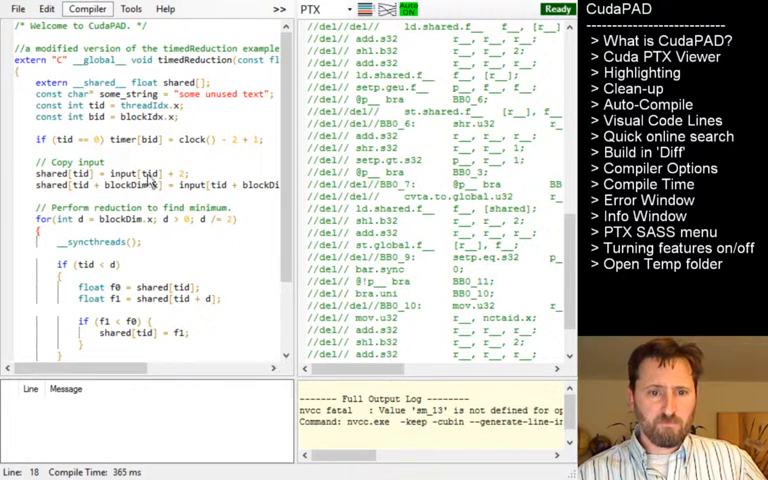
mouse_move(218, 118)
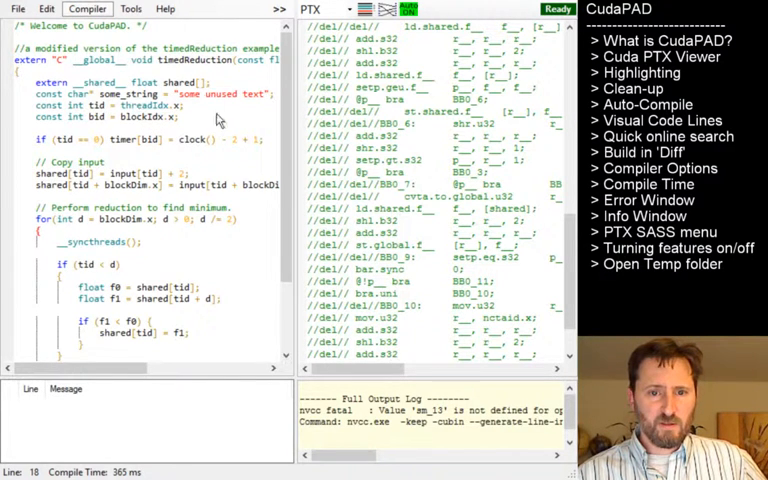
mouse_move(267, 178)
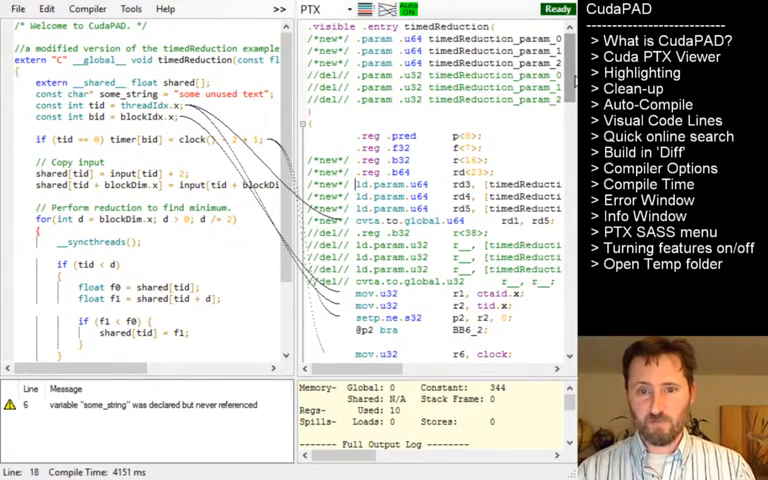
Scroll through the 64-bit PTX listing with its u64 parameters and registers
scroll(down, 3)
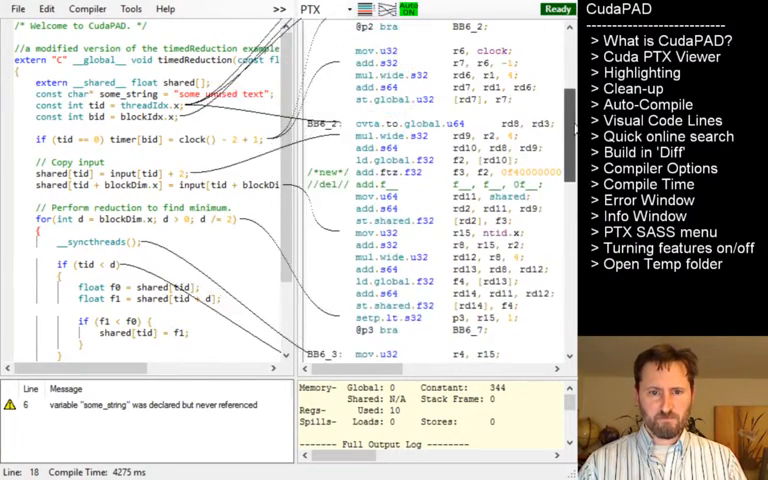
scroll(up, 3)
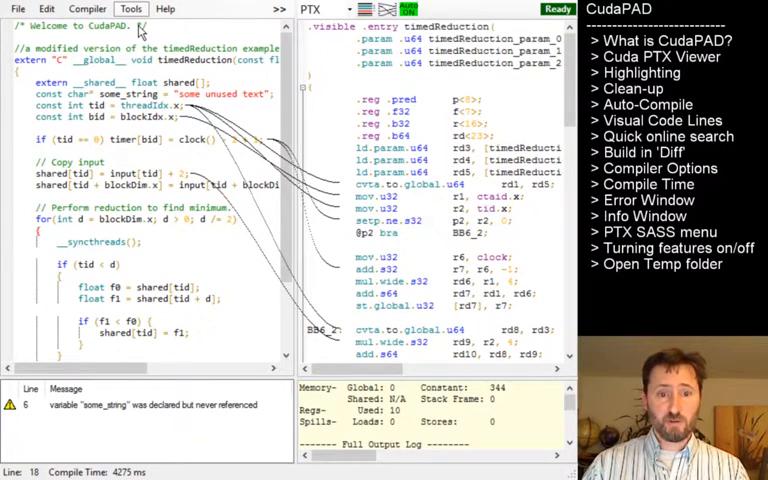
mouse_move(280, 78)
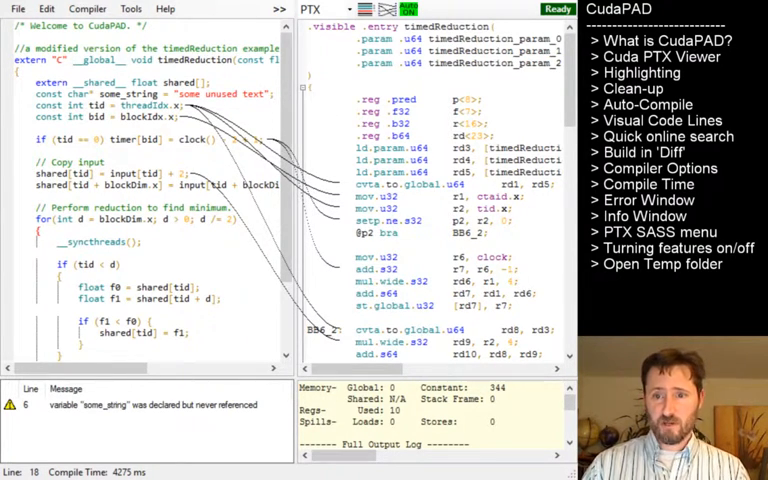
Open CudaPAD's temporary build folder in File Explorer
click(662, 264)
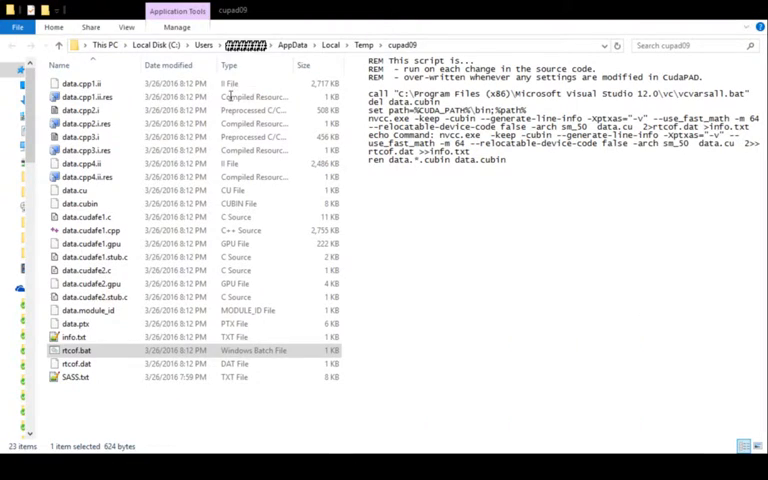
mouse_move(651, 27)
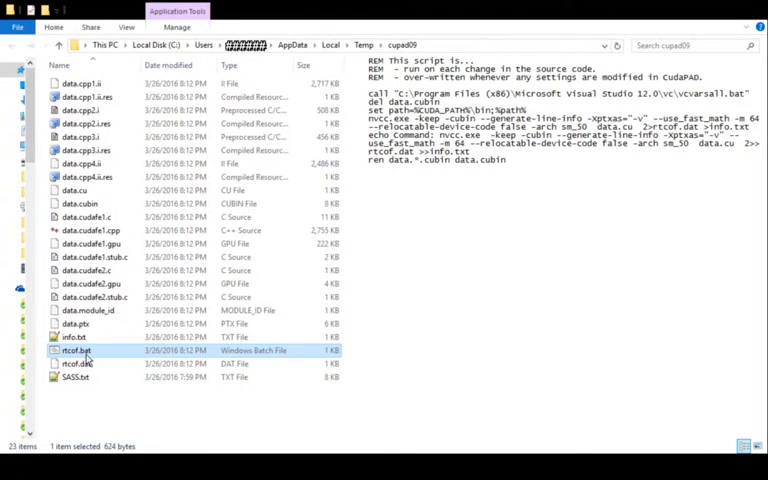
mouse_move(538, 178)
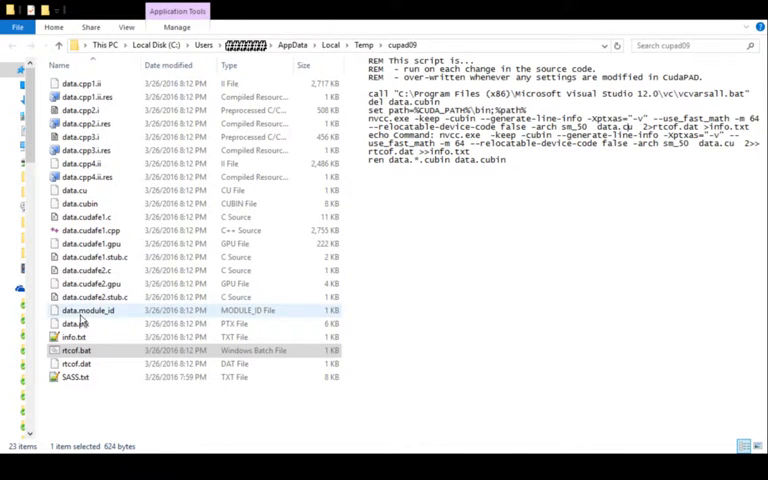
Preview data.ptx and rtcof.bat, then show the info.txt compiler log in the preview pane
click(75, 323)
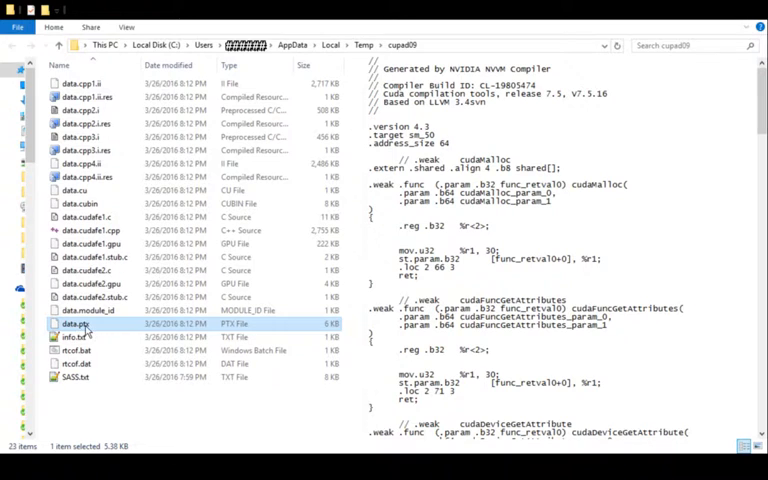
click(77, 350)
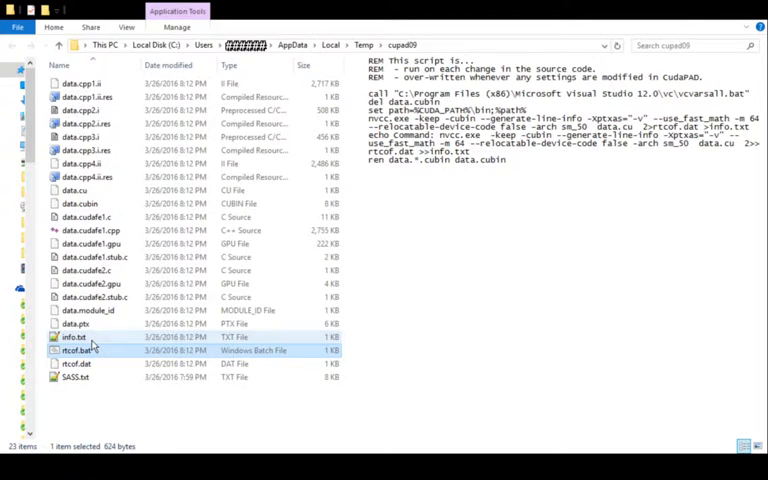
click(74, 337)
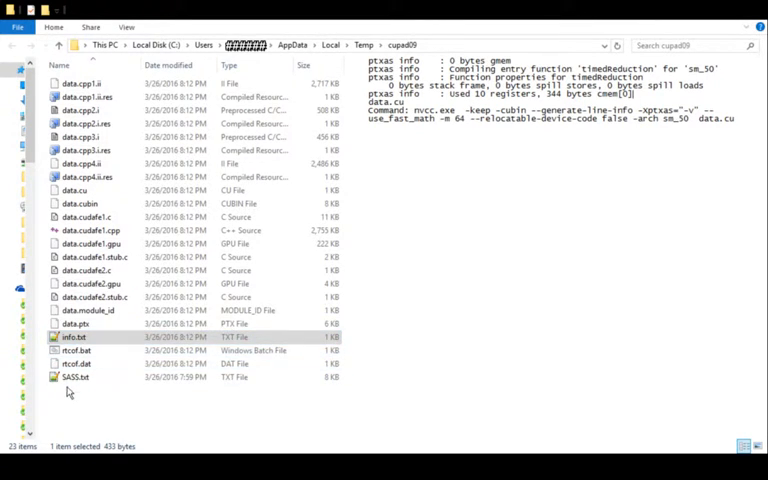
Inspect rtcof.dat and info.txt, then select the data.cu kernel source file
click(80, 350)
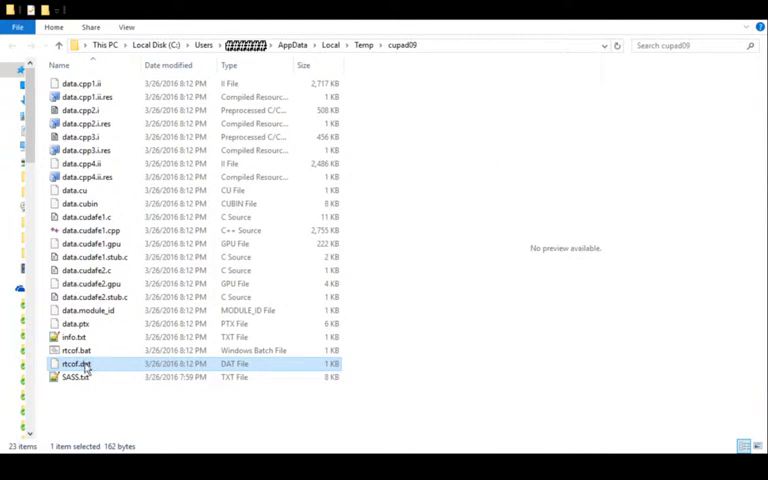
click(74, 337)
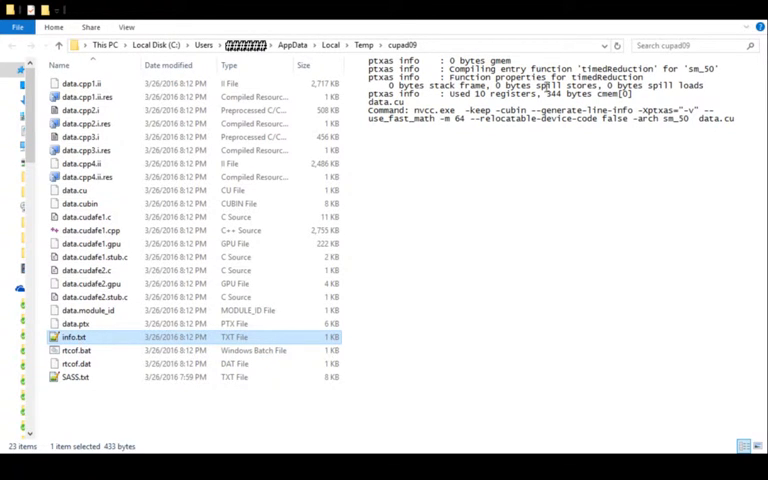
mouse_move(110, 310)
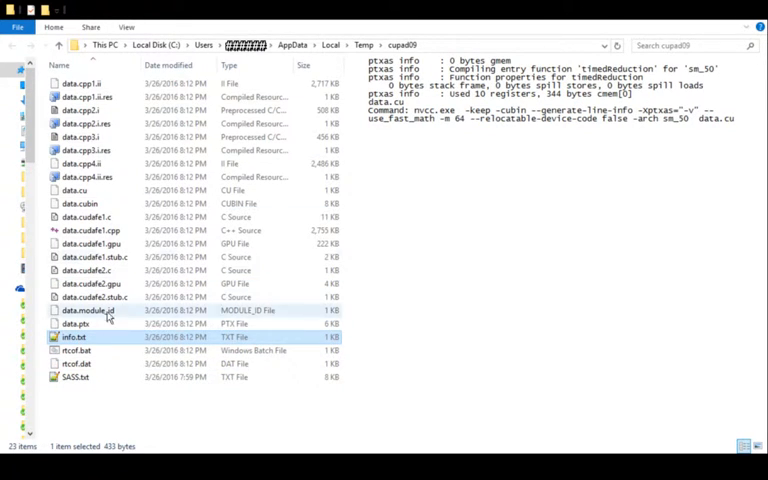
click(90, 203)
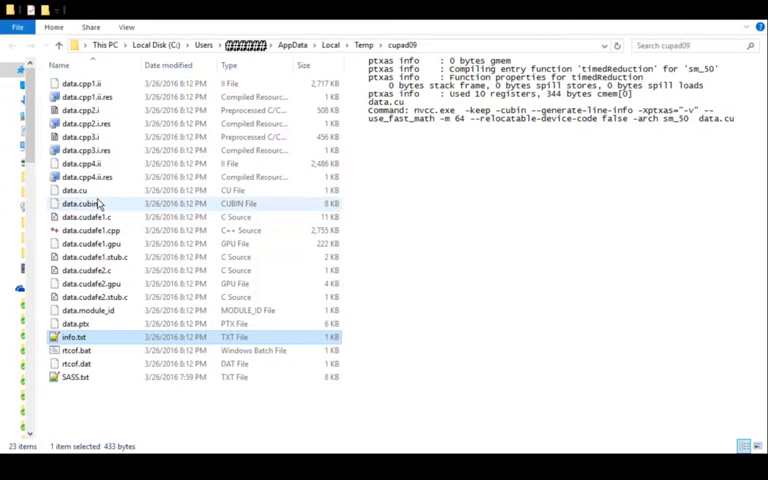
click(74, 190)
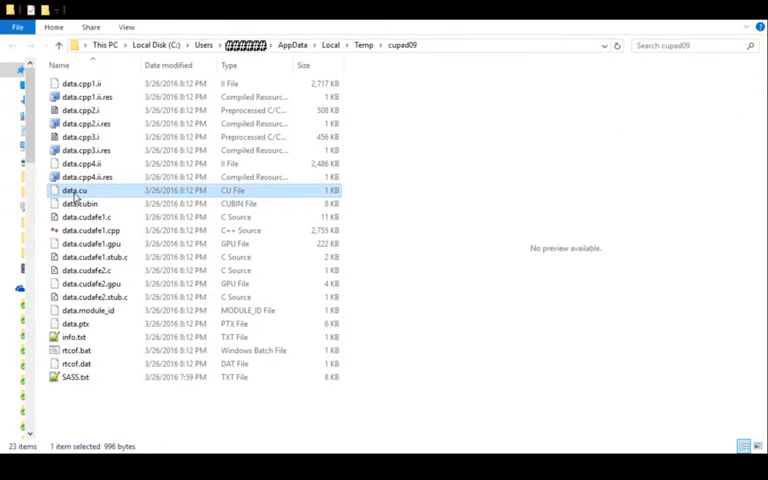
mouse_move(484, 207)
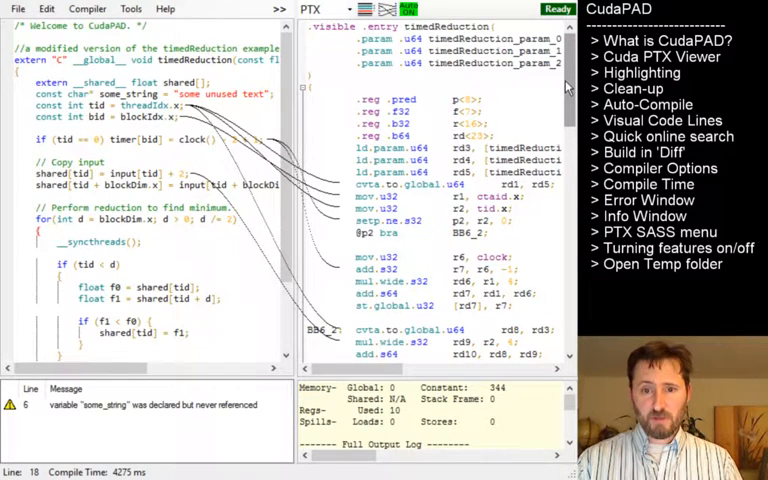
Scroll the PTX listing and select the //del// add.f line under BB6_2
scroll(down, 3)
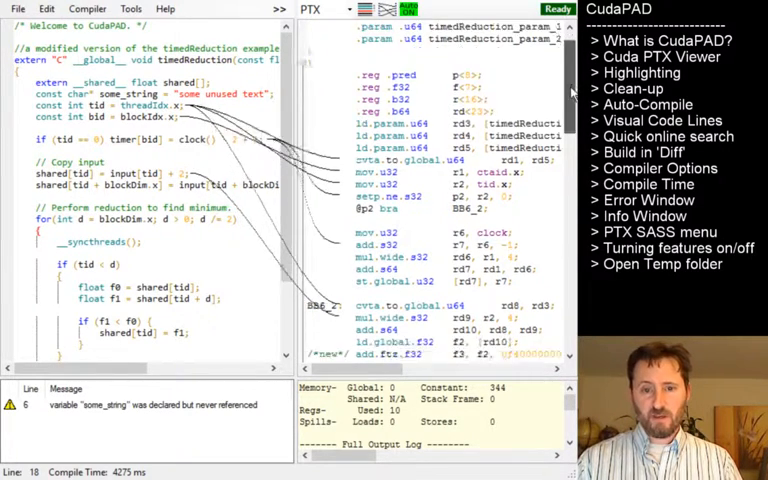
scroll(down, 3)
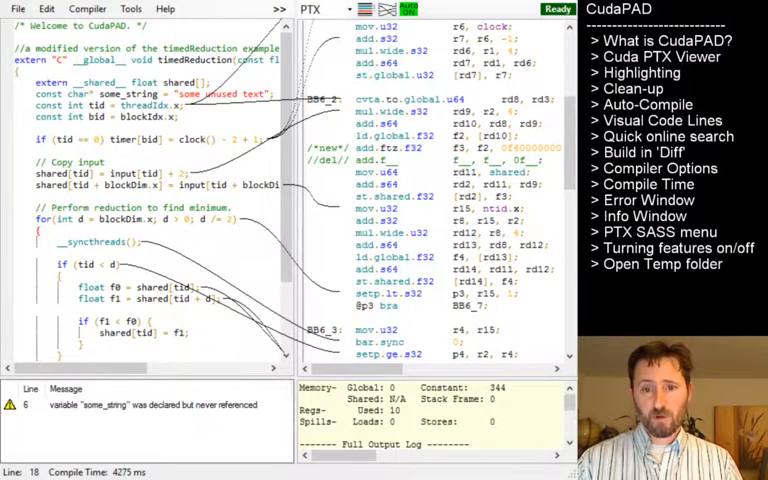
scroll(up, 3)
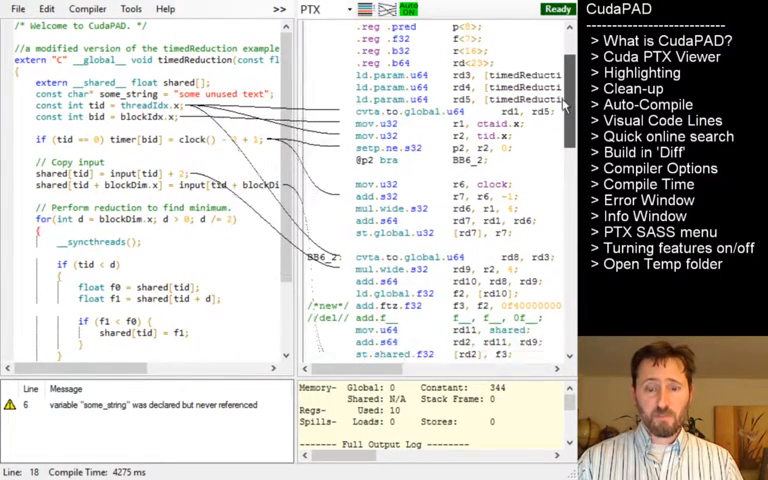
scroll(down, 3)
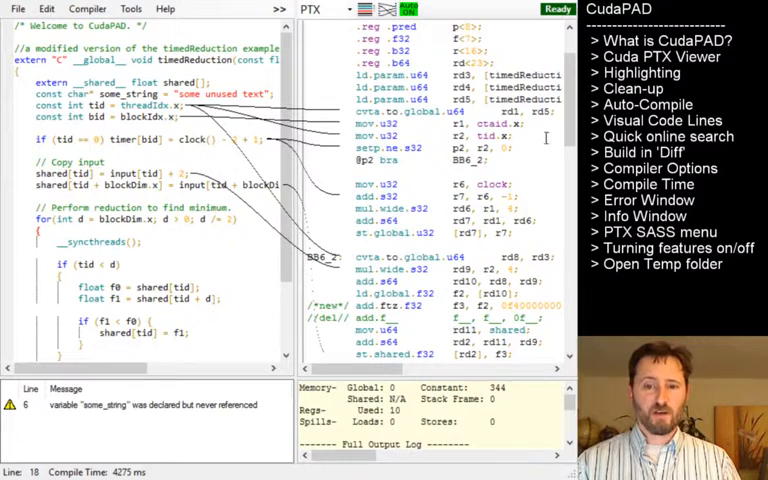
scroll(down, 3)
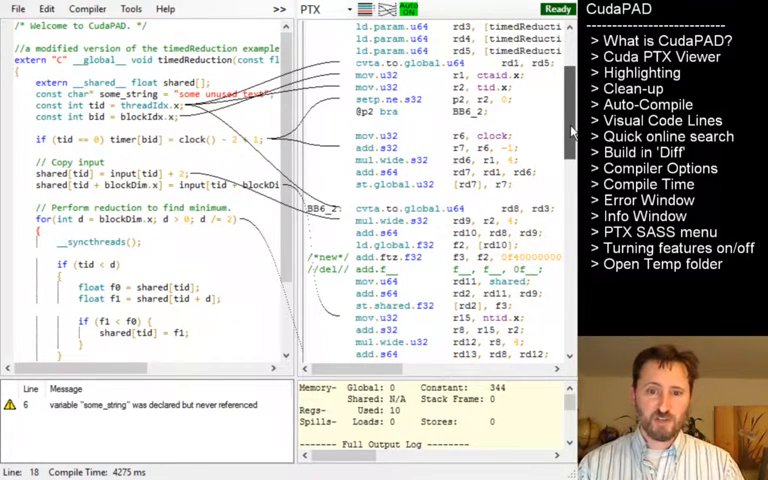
scroll(down, 3)
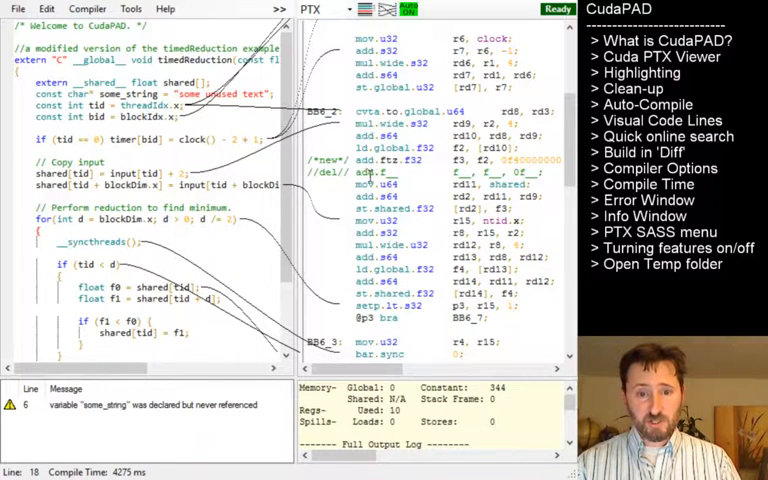
click(450, 171)
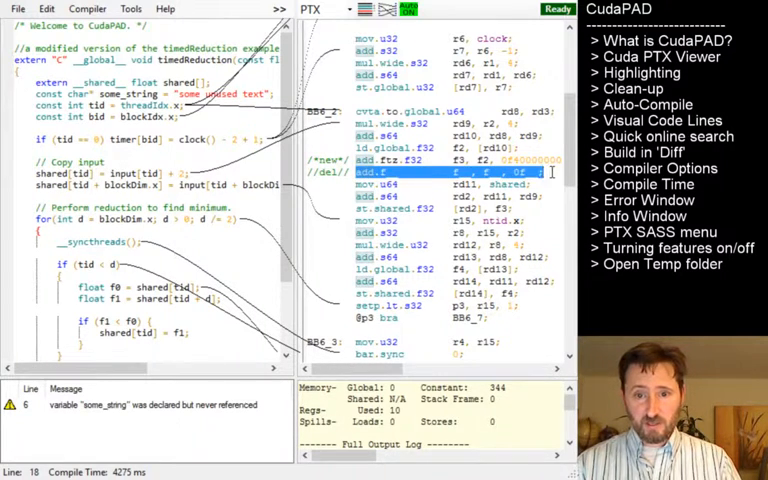